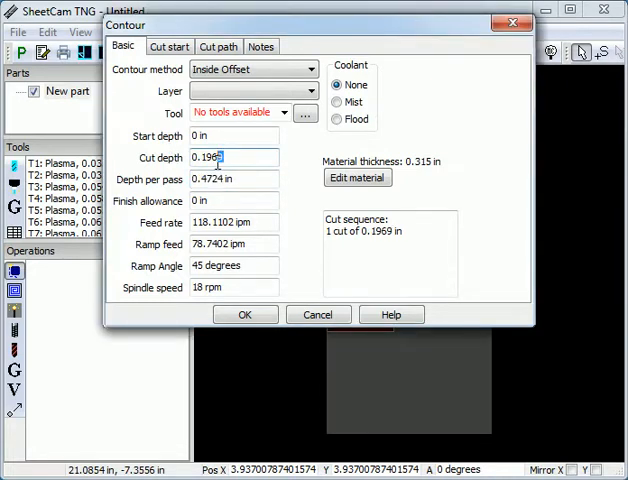
# Step: Enter contour cut depths of 5mm and then 3/32", watching the values convert to millimetres
pyautogui.tripleClick(232, 156)
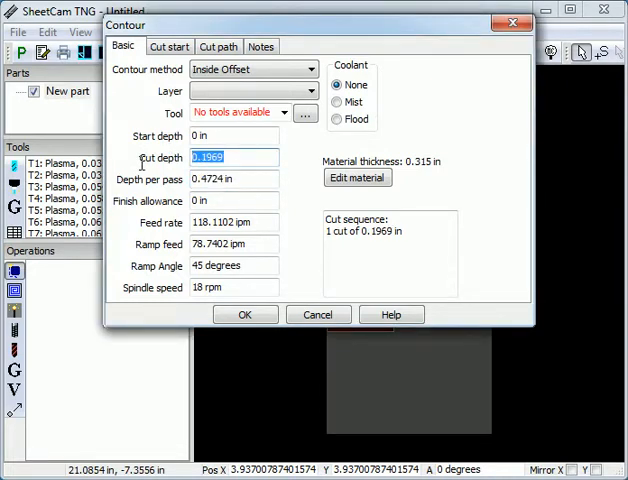
pyautogui.write('5mm')
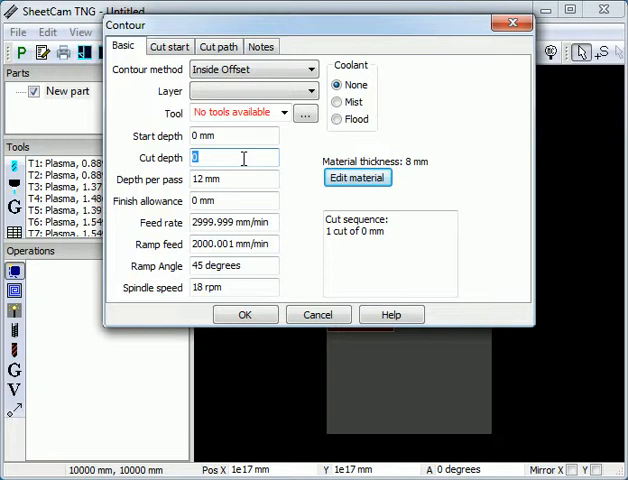
pyautogui.write('3/32')
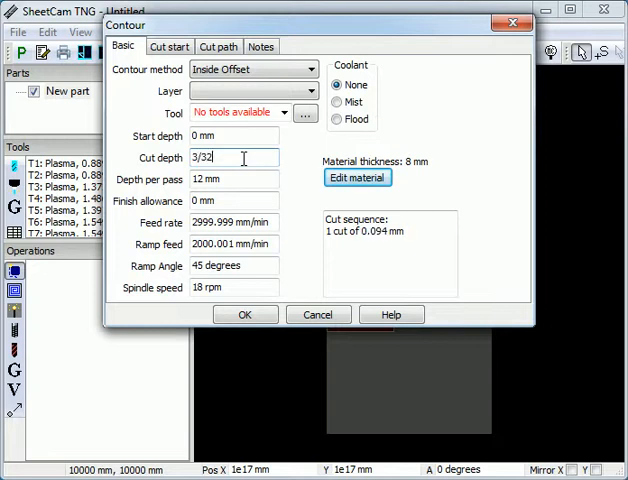
pyautogui.write('"')
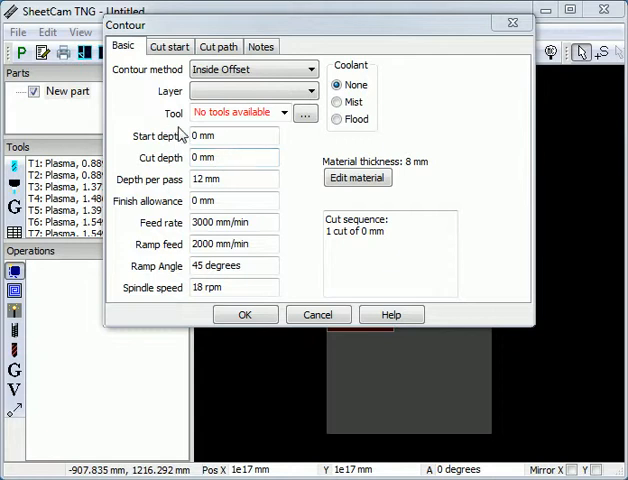
# Step: Set the cut depth to MaterialThickness + 0.5 and the material thickness to 12 mm
pyautogui.write('MaterialThickness')
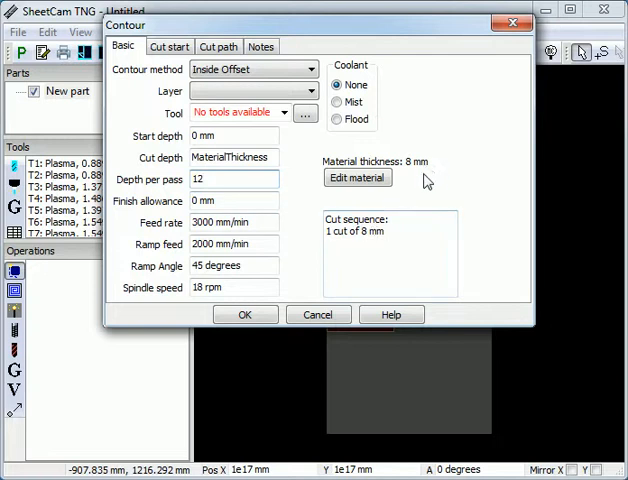
pyautogui.click(246, 314)
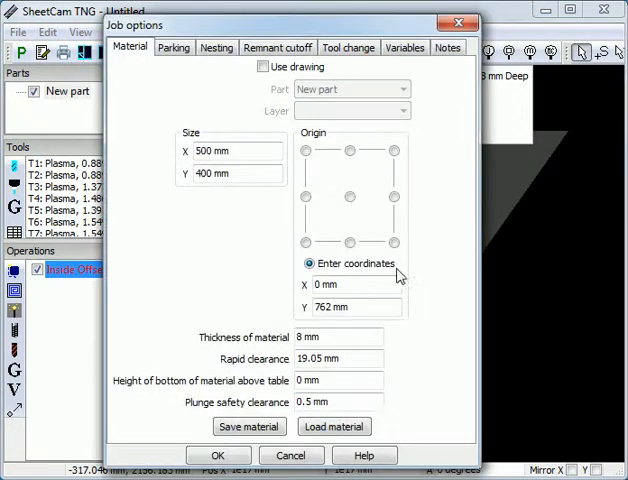
pyautogui.write('12')
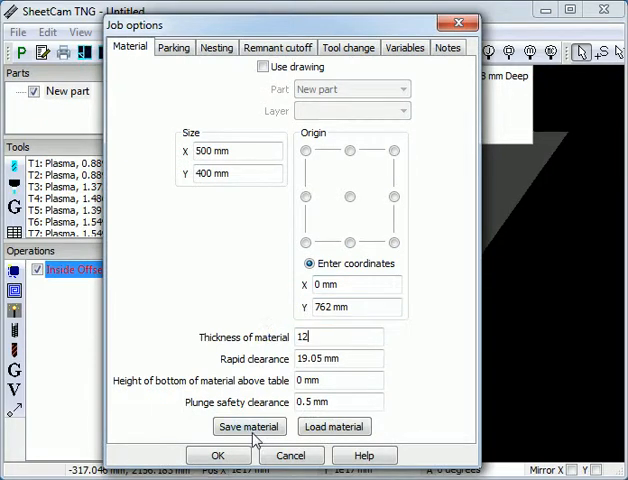
pyautogui.click(218, 456)
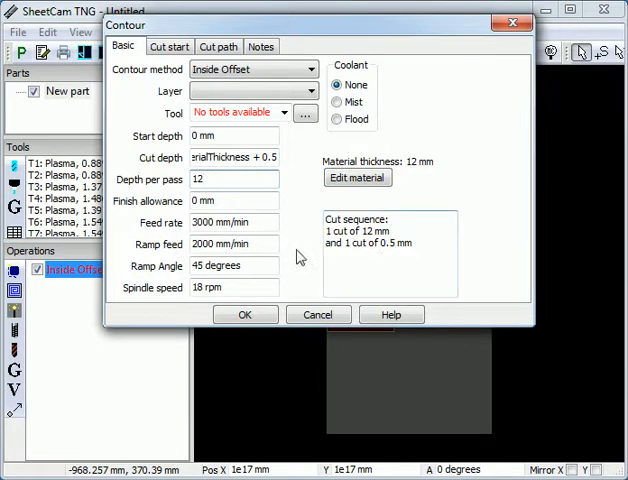
# Step: Confirm the contour operation and show the Variable monitor panel with MaterialThickness at 12 mm
pyautogui.click(246, 314)
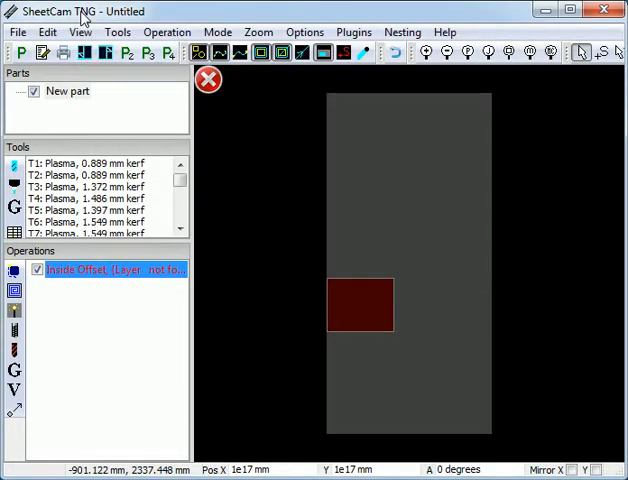
pyautogui.click(80, 32)
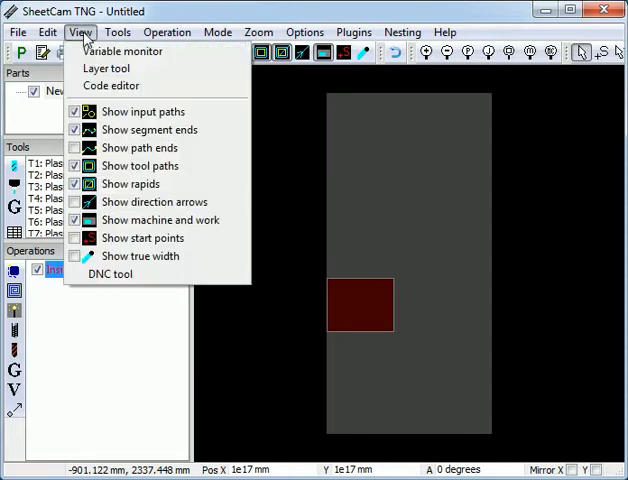
pyautogui.click(122, 52)
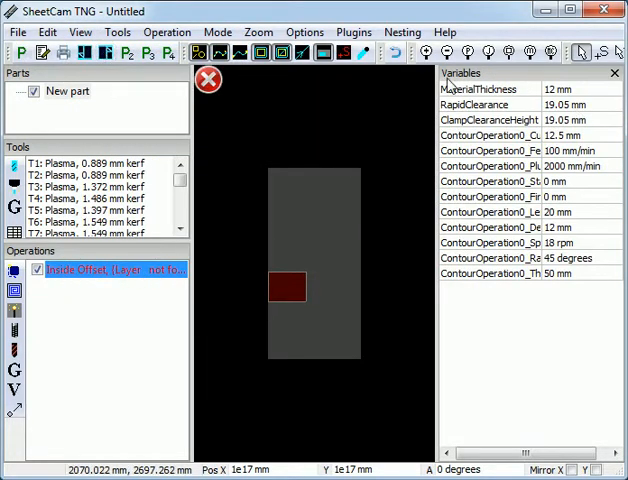
pyautogui.moveTo(470, 120)
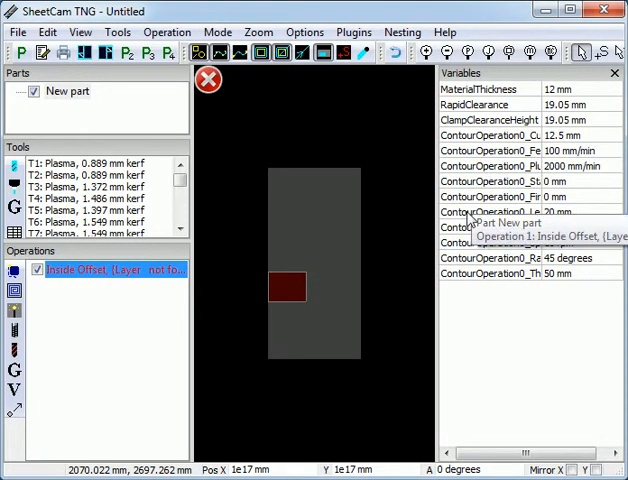
pyautogui.moveTo(428, 268)
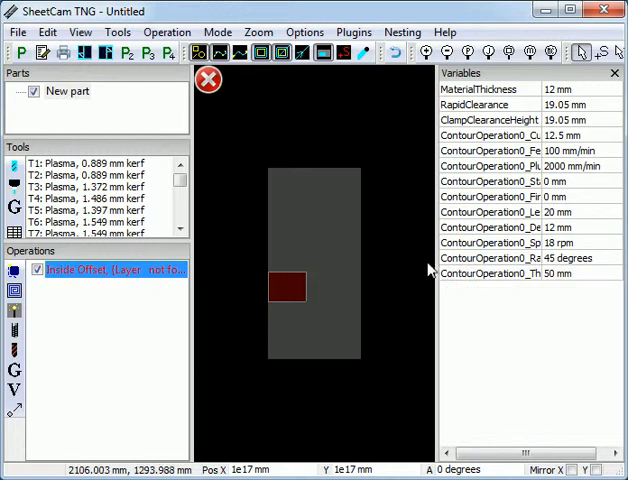
pyautogui.moveTo(548, 290)
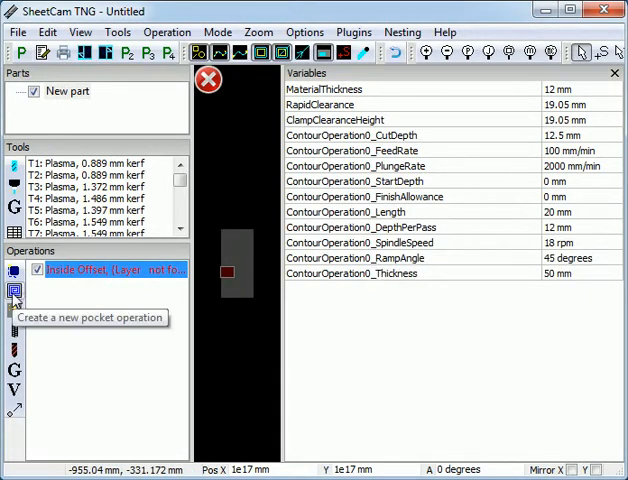
# Step: Add a pocket operation with feed rate ContourOperation0_FeedRate, then reopen the contour settings
pyautogui.click(16, 292)
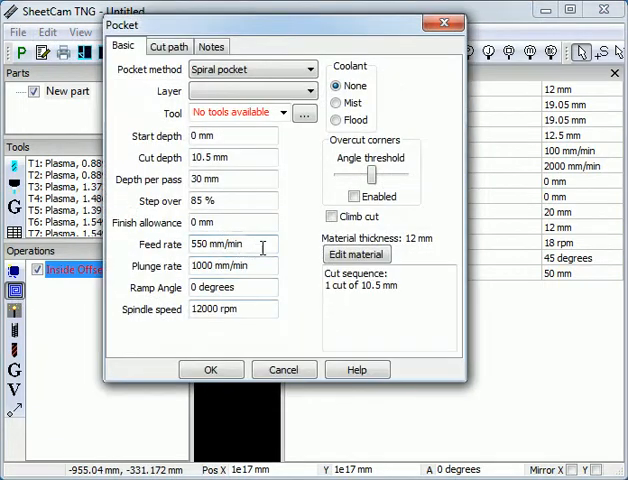
pyautogui.write('eration0_FeedRate')
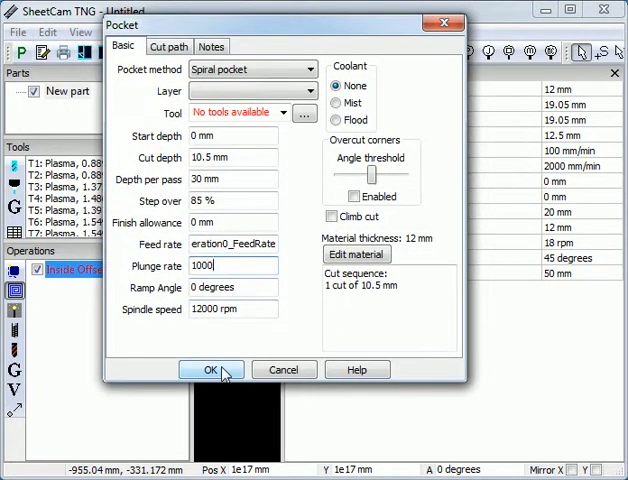
pyautogui.click(210, 368)
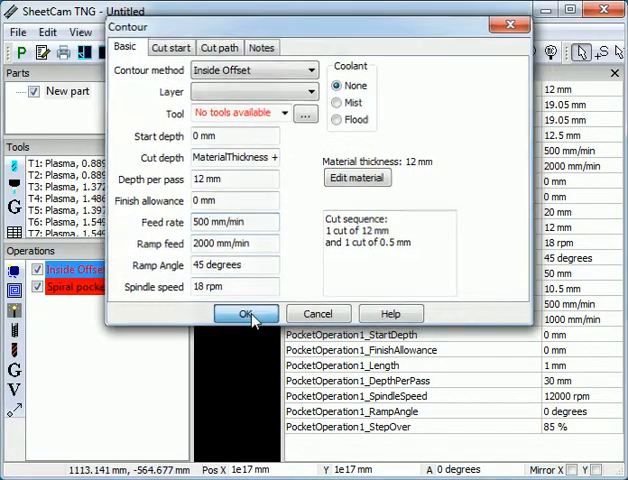
pyautogui.click(246, 312)
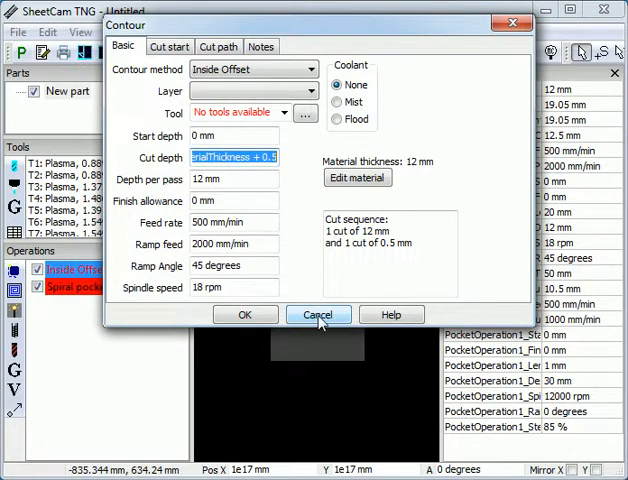
# Step: Create a new custom variable named thru in Application options > Variables
pyautogui.click(304, 32)
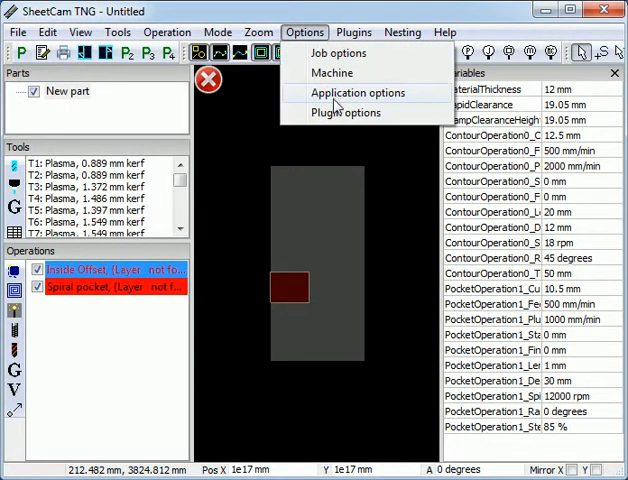
pyautogui.click(356, 92)
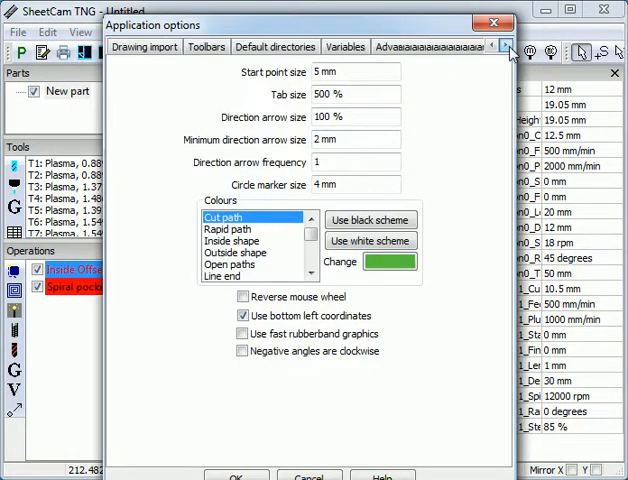
pyautogui.click(344, 46)
pyautogui.write('thr')
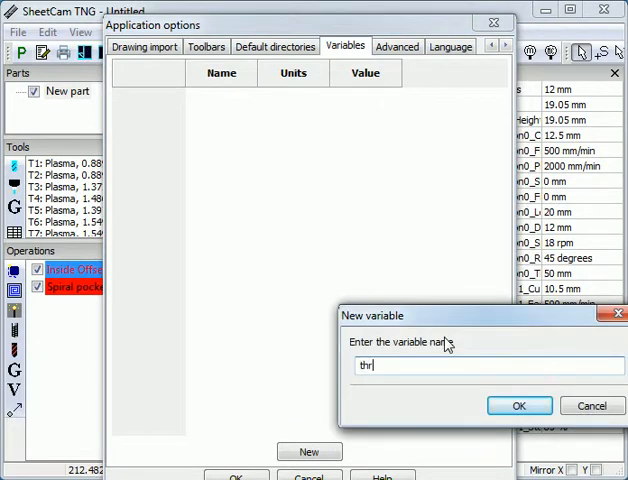
pyautogui.click(518, 404)
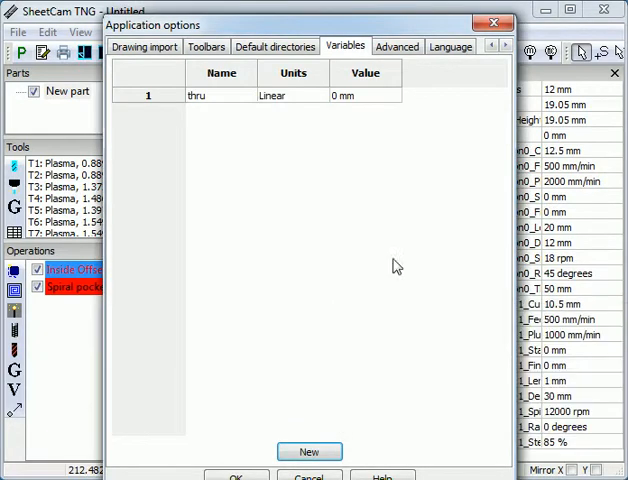
# Step: Keep thru's units Linear and set its value to materialThickness
pyautogui.click(292, 96)
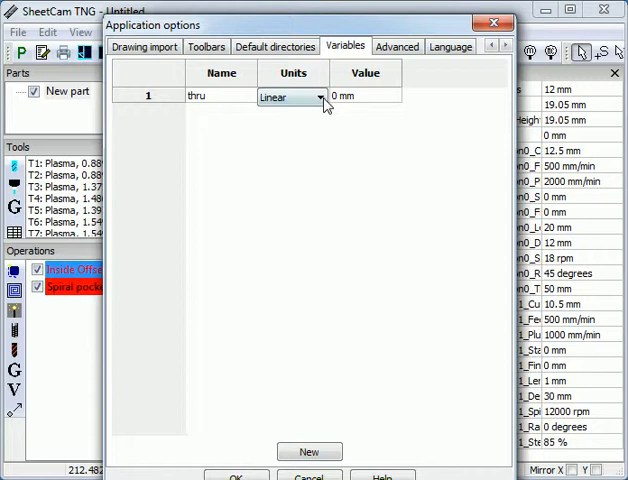
pyautogui.click(318, 96)
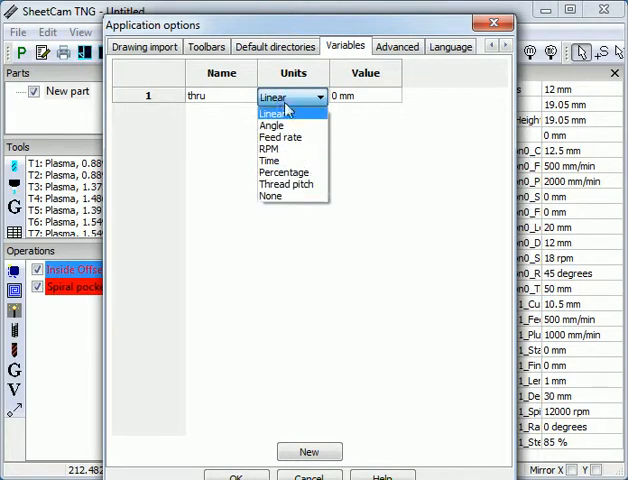
pyautogui.click(284, 112)
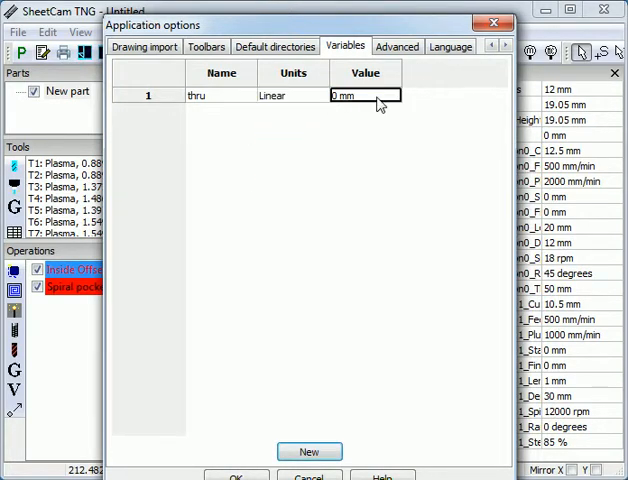
pyautogui.write('materialThickness')
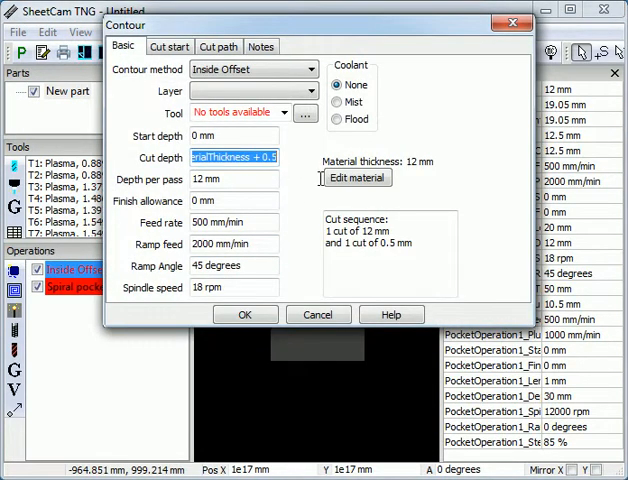
# Step: Set the contour's cut depth to the thru variable and confirm
pyautogui.write('thjru')
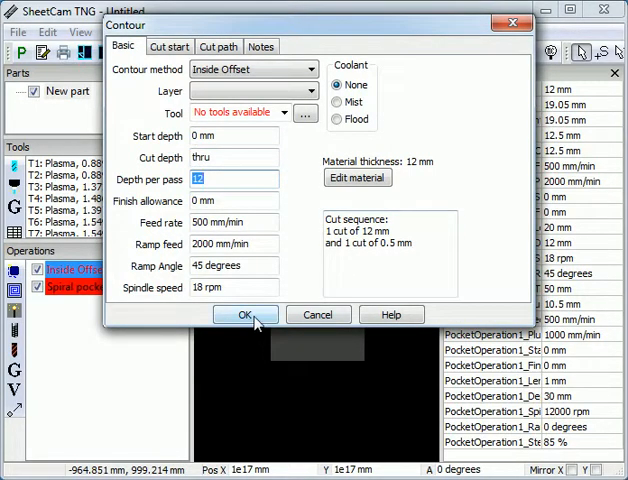
pyautogui.click(246, 314)
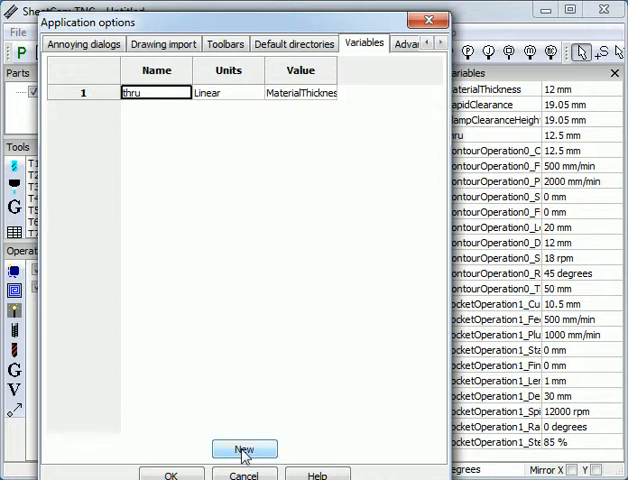
# Step: Create a second variable named one with value three + 1
pyautogui.click(244, 448)
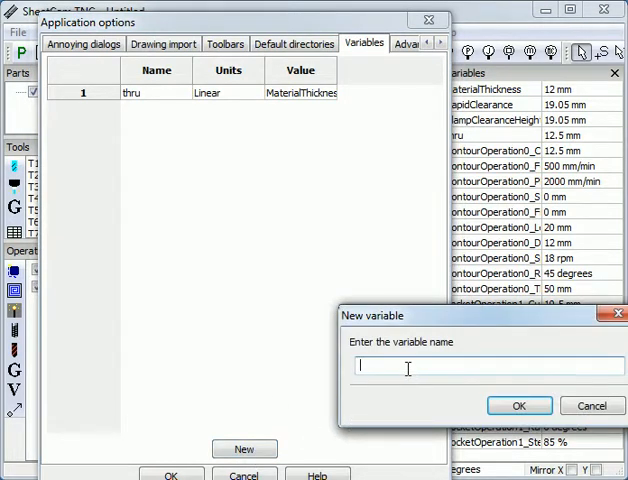
pyautogui.write('one')
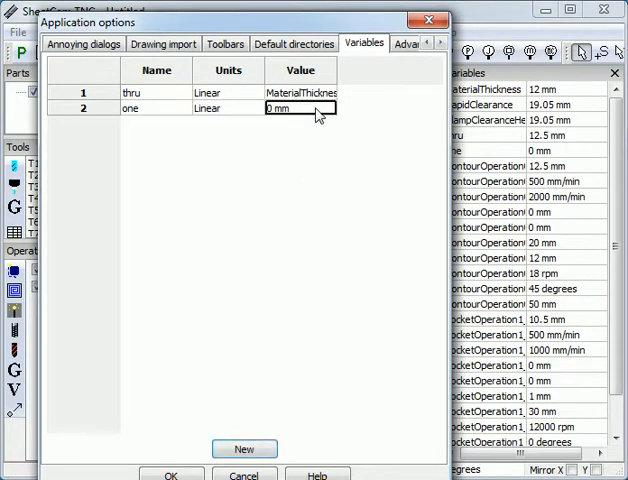
pyautogui.write('one')
pyautogui.write('thru + 1')
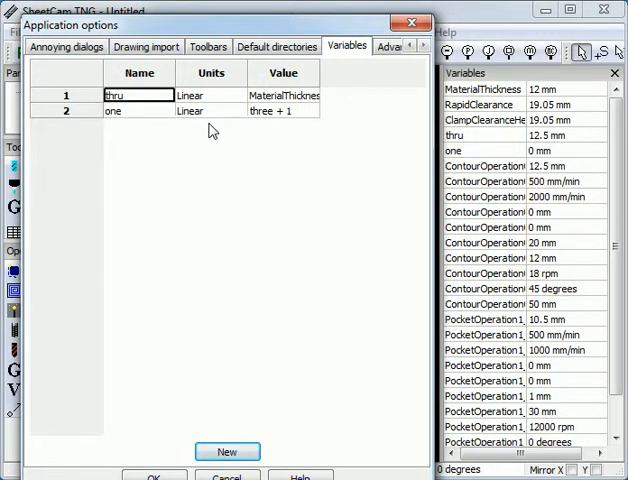
# Step: Rename the variable one to test
pyautogui.click(136, 110)
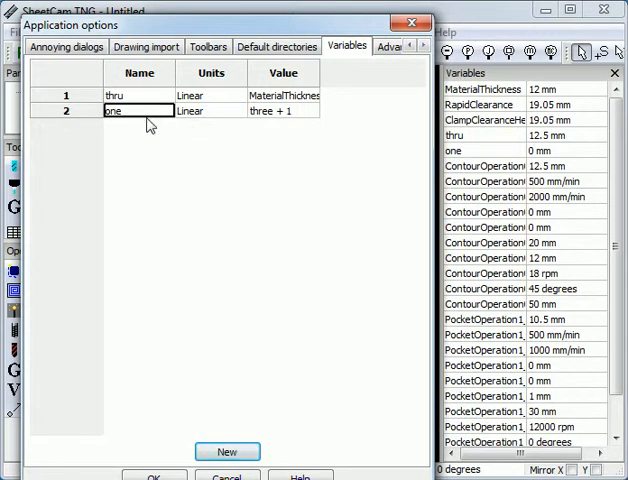
pyautogui.doubleClick(112, 112)
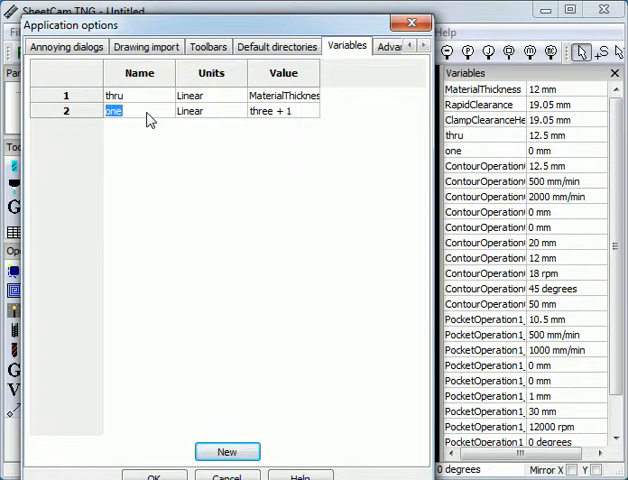
pyautogui.write('test')
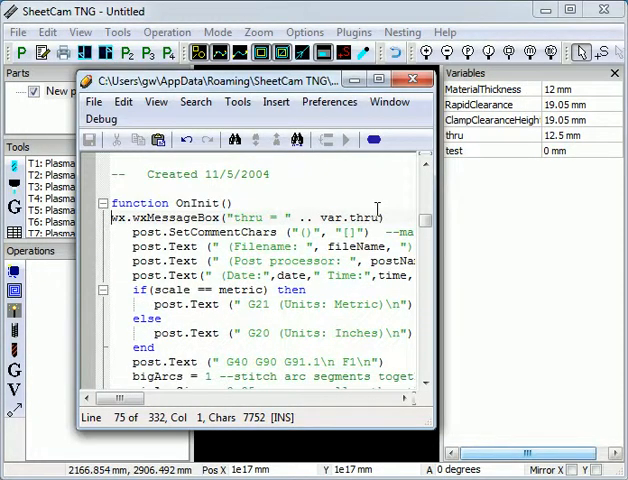
pyautogui.moveTo(490, 150)
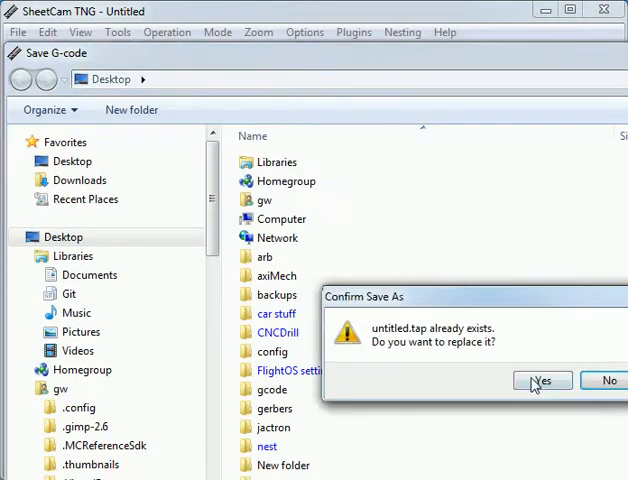
# Step: Post-process the job over untitled.tap and acknowledge the thru = 12.5 report
pyautogui.click(544, 380)
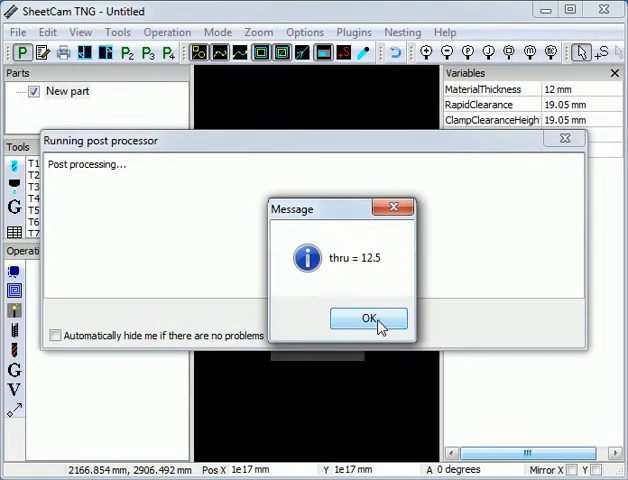
pyautogui.click(368, 318)
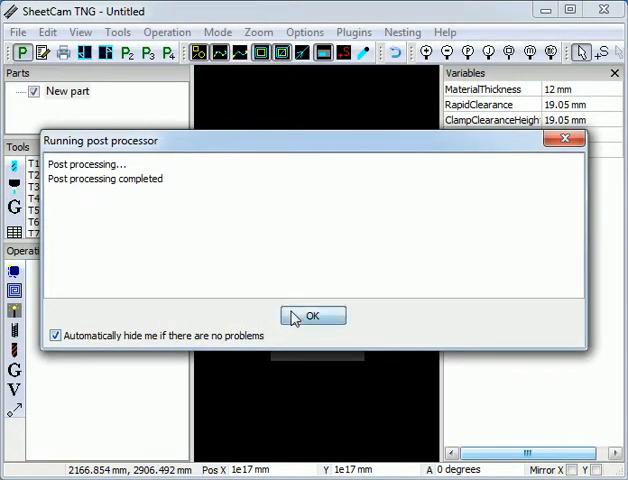
pyautogui.click(312, 316)
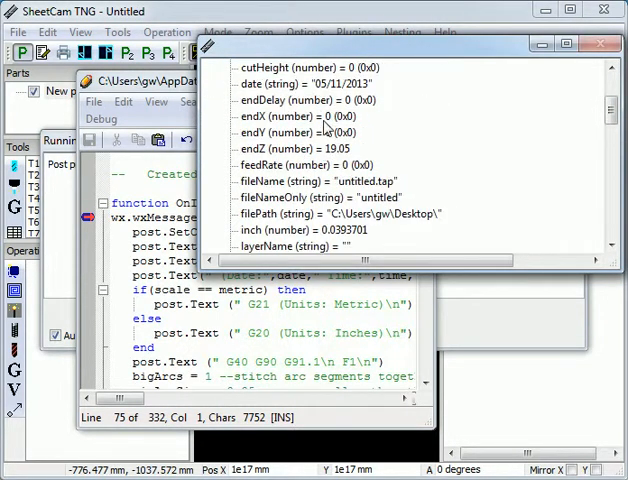
# Step: Check in the debugger that thru is 12.5 and test is 0, then dismiss the popups
pyautogui.scroll(-3)
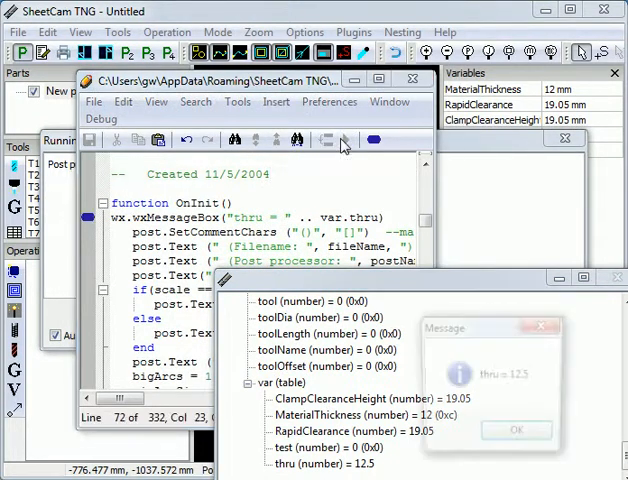
pyautogui.click(516, 430)
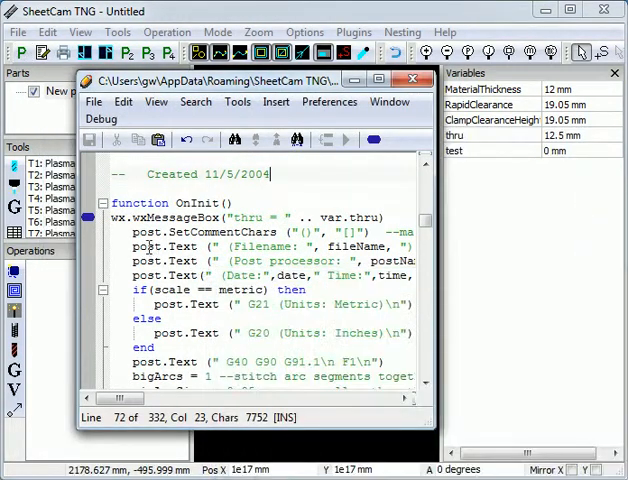